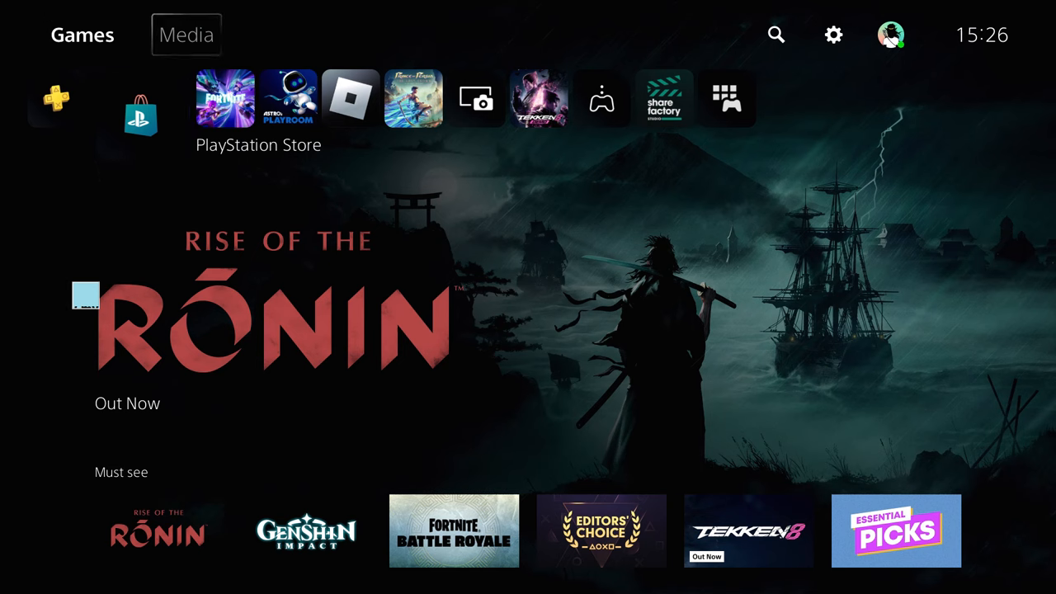
Reach the Restore Licenses page under Settings > Users and Accounts > Other
left_click(833, 33)
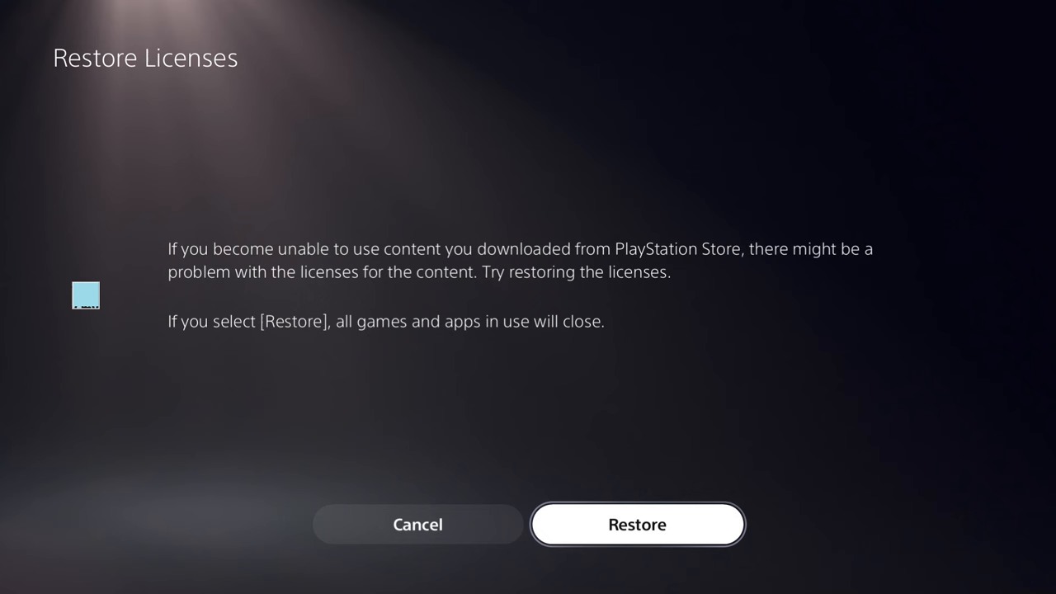
Restore the licenses, then move on to the Console Sharing and Offline Play setting
left_click(638, 525)
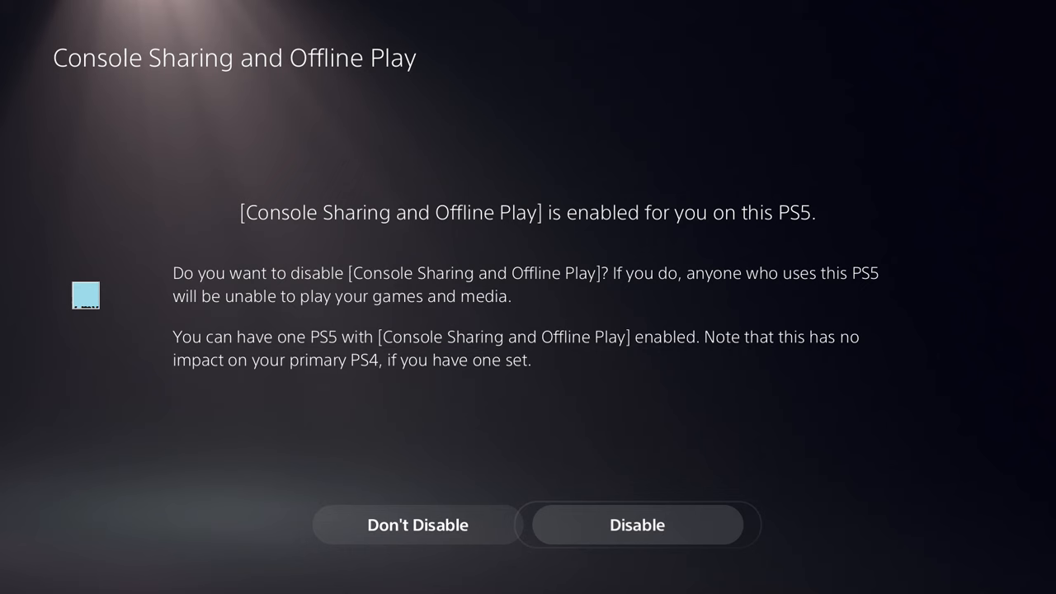
Disable Console Sharing and Offline Play and sign back in with the main profile
left_click(637, 525)
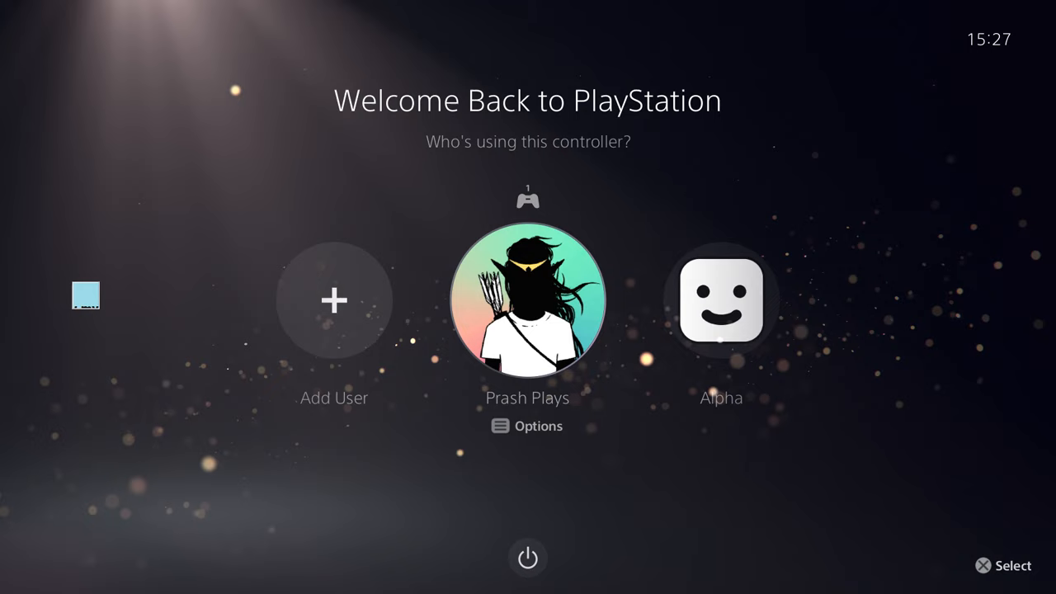
left_click(528, 302)
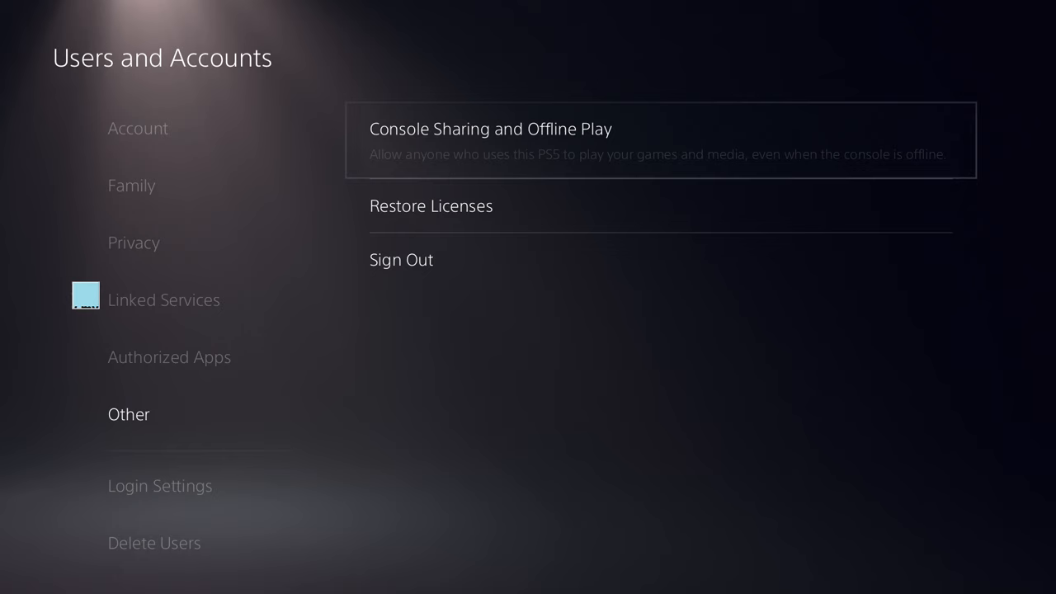
Re-enable Console Sharing and Offline Play under Users and Accounts > Other
left_click(495, 141)
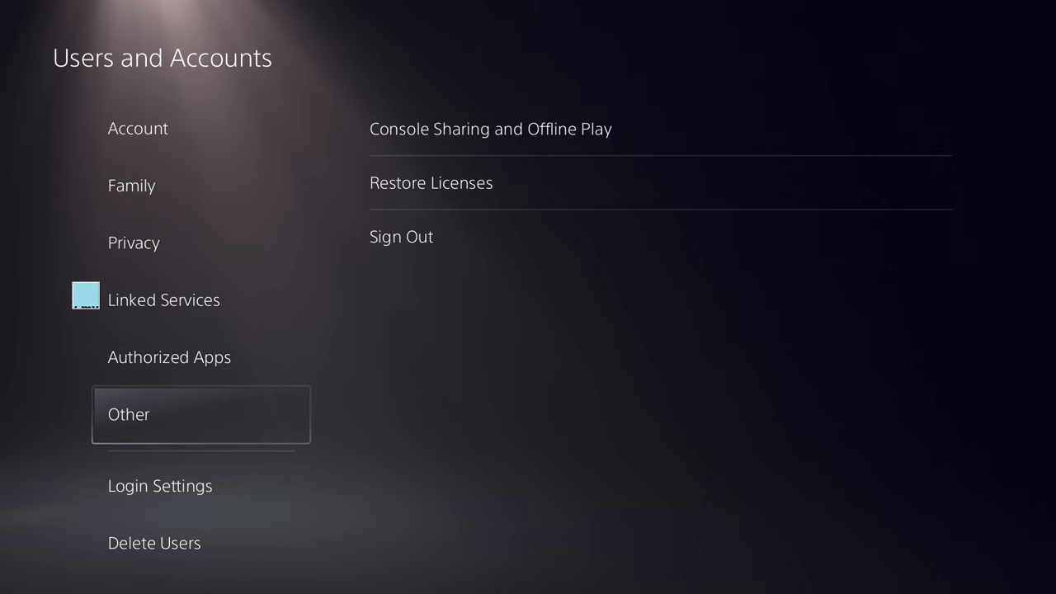
Reach Parental Controls for New Users via Family and Parental Controls > PS5 Console Restrictions
left_click(129, 416)
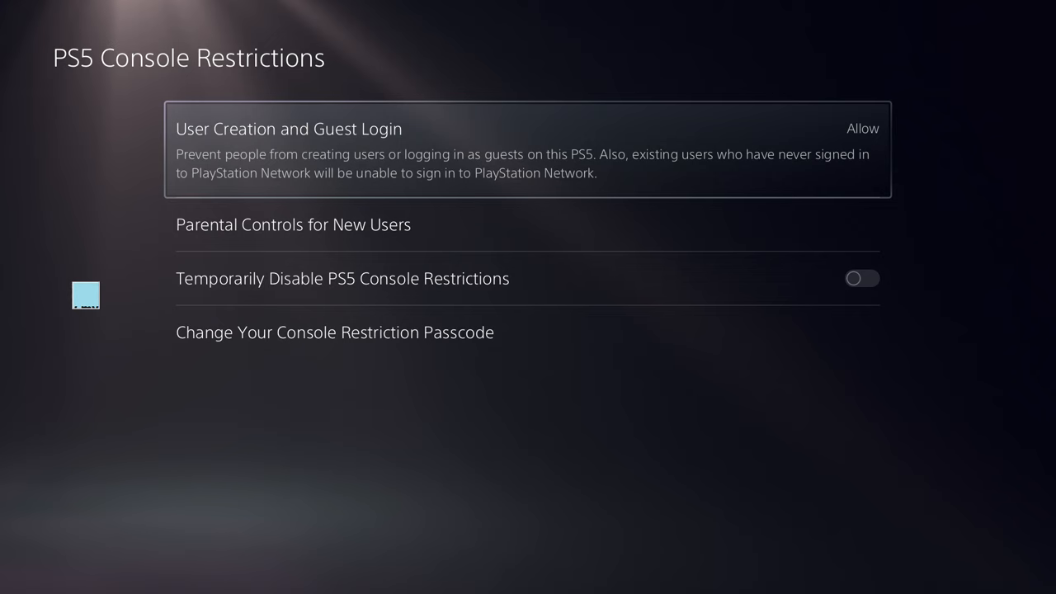
left_click(293, 224)
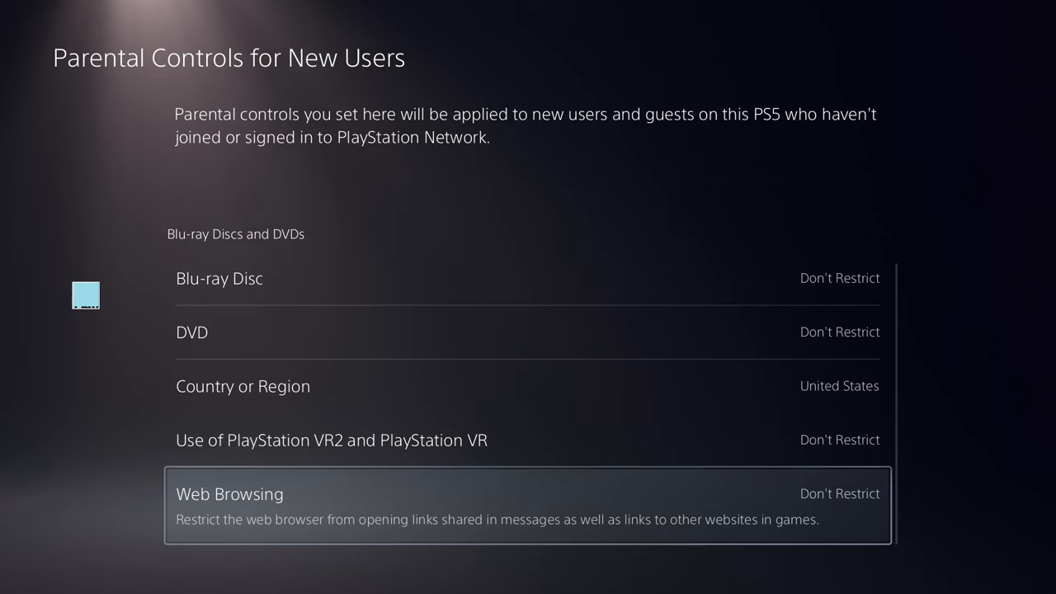
Leave all new-user items at Don't Restrict and return to Family and Parental Controls
key("Escape")
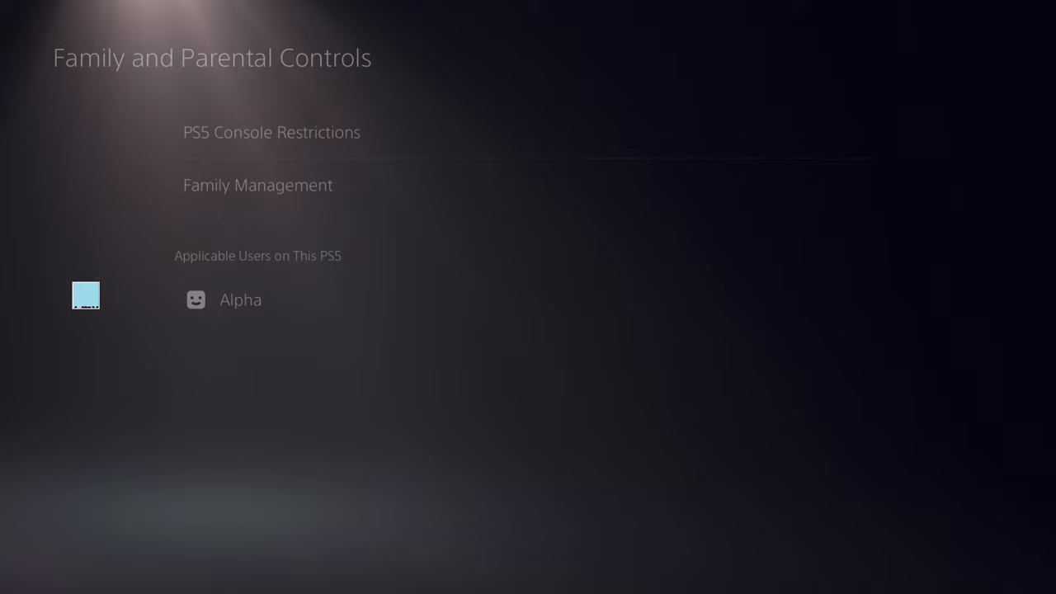